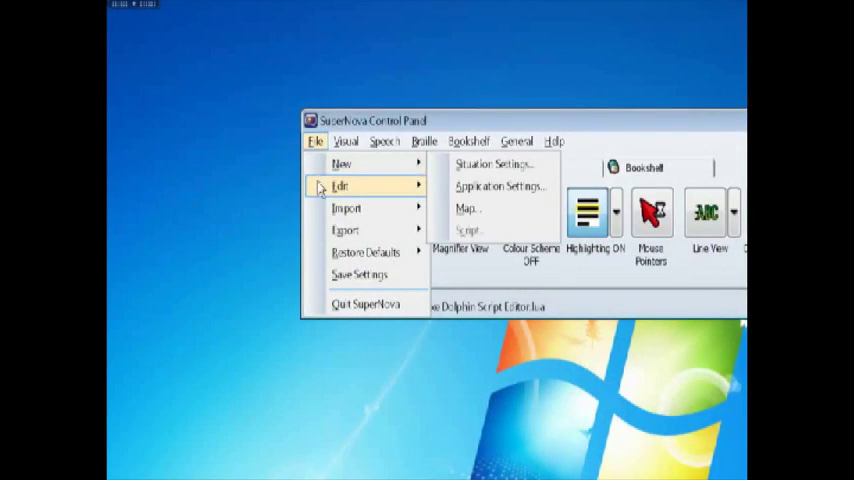
{"action": "mouse_move", "coordinate": [470, 232]}
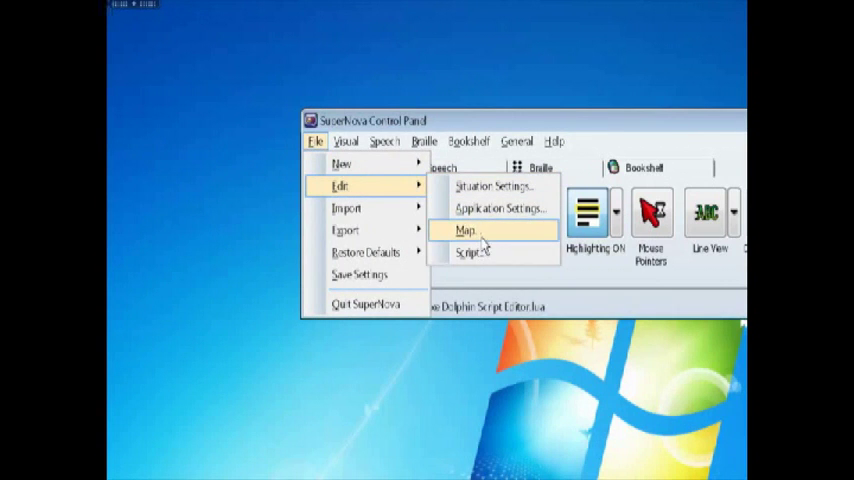
Step: Open the Maps editor from the File menu's Edit submenu
{"action": "left_click", "coordinate": [468, 232]}
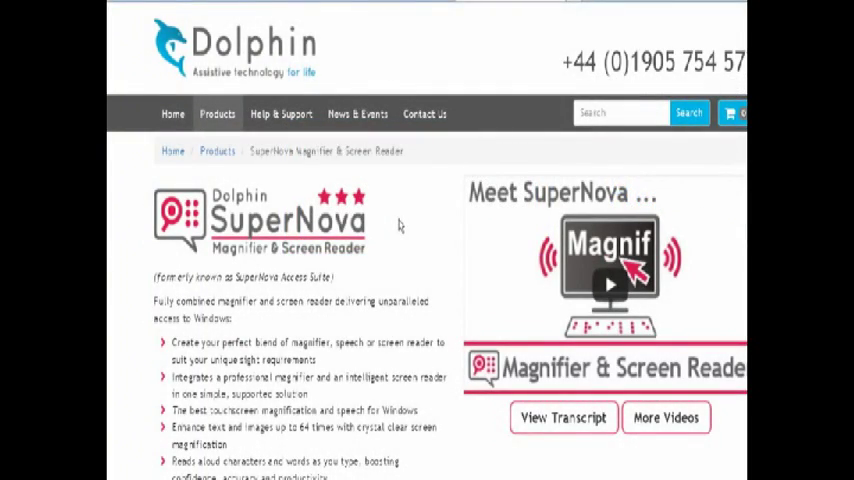
Step: Scroll the SuperNova page down to the Free 30-day Trial and Buy it buttons
{"action": "scroll", "scroll_direction": "down", "scroll_amount": 3}
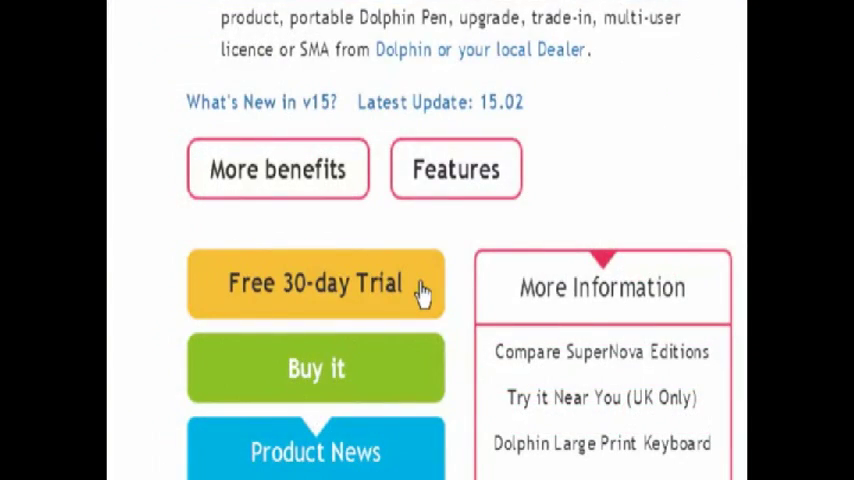